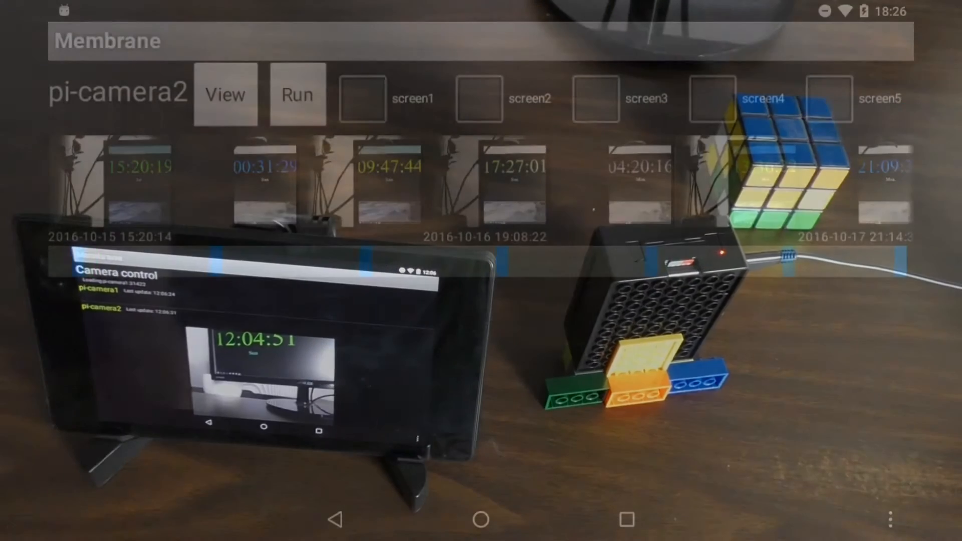
click(225, 94)
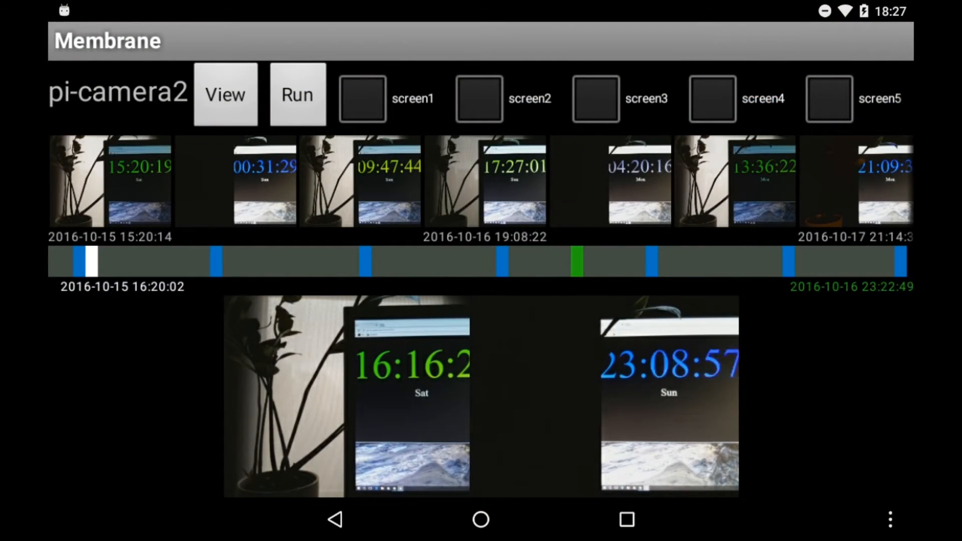